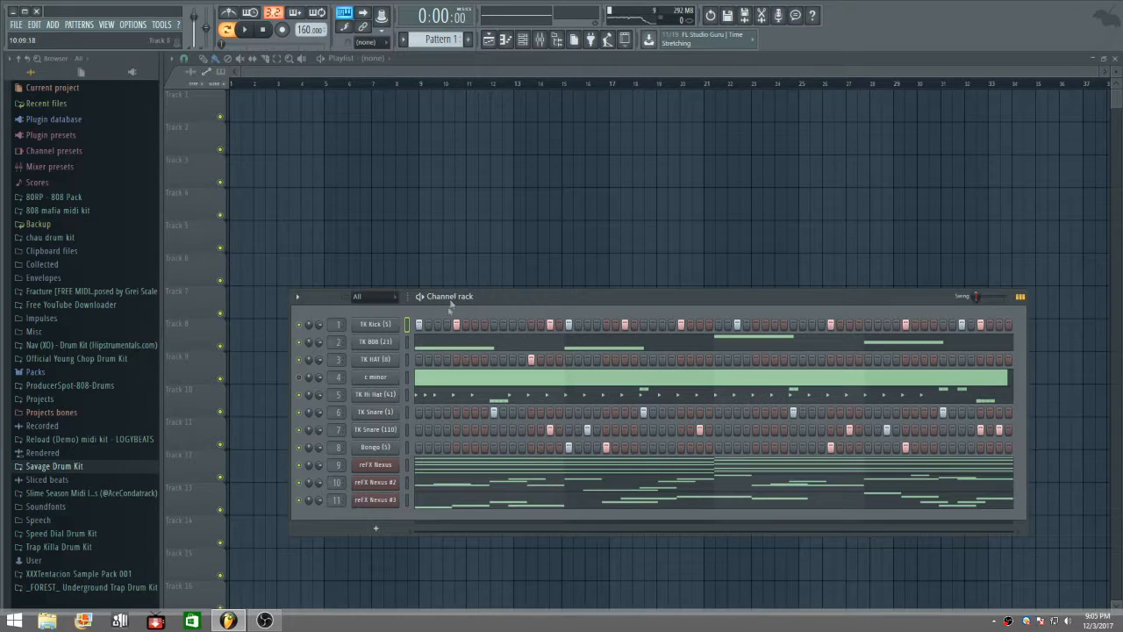
Step: Open the Mixer to show Insert 1's Fast Dist, WaveShaper, Limiter and Parametric EQ 2 chain
{"action": "left_click", "coordinate": [374, 341]}
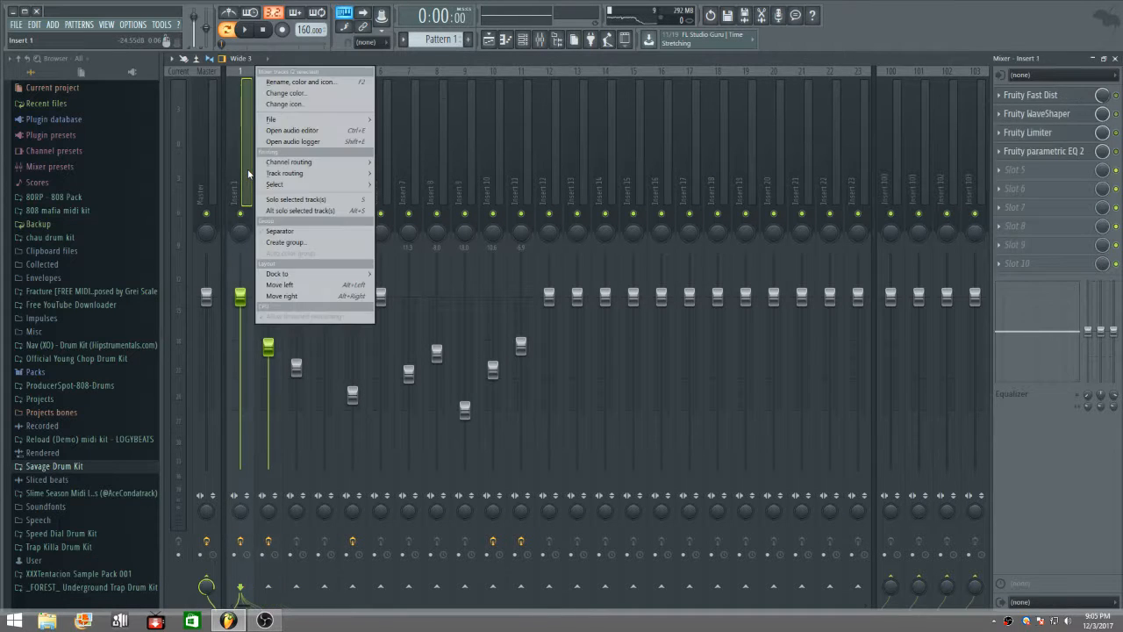
Step: Name Insert 1 'kick' and start renaming Insert 2 from its context menu
{"action": "left_click", "coordinate": [300, 82]}
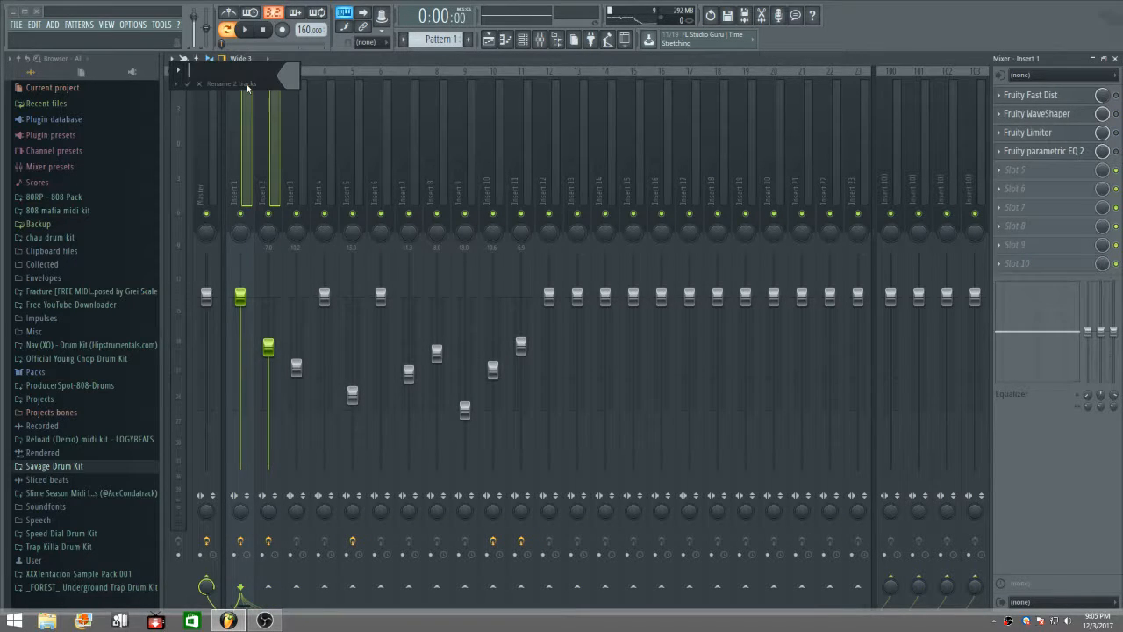
{"action": "type", "text": "kick"}
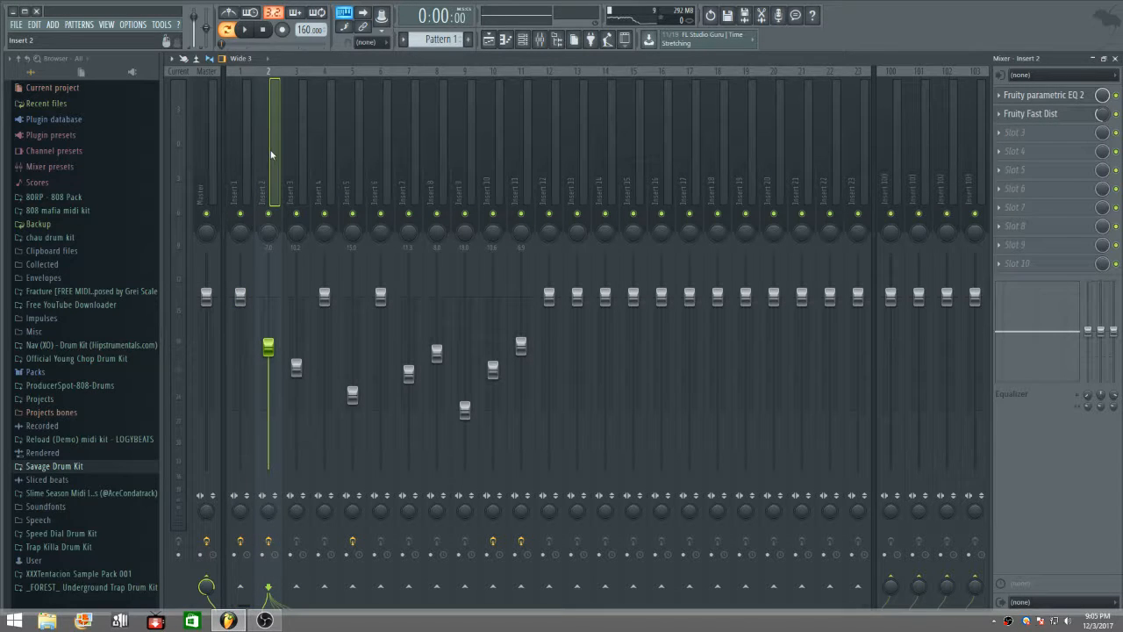
{"action": "right_click", "coordinate": [267, 158]}
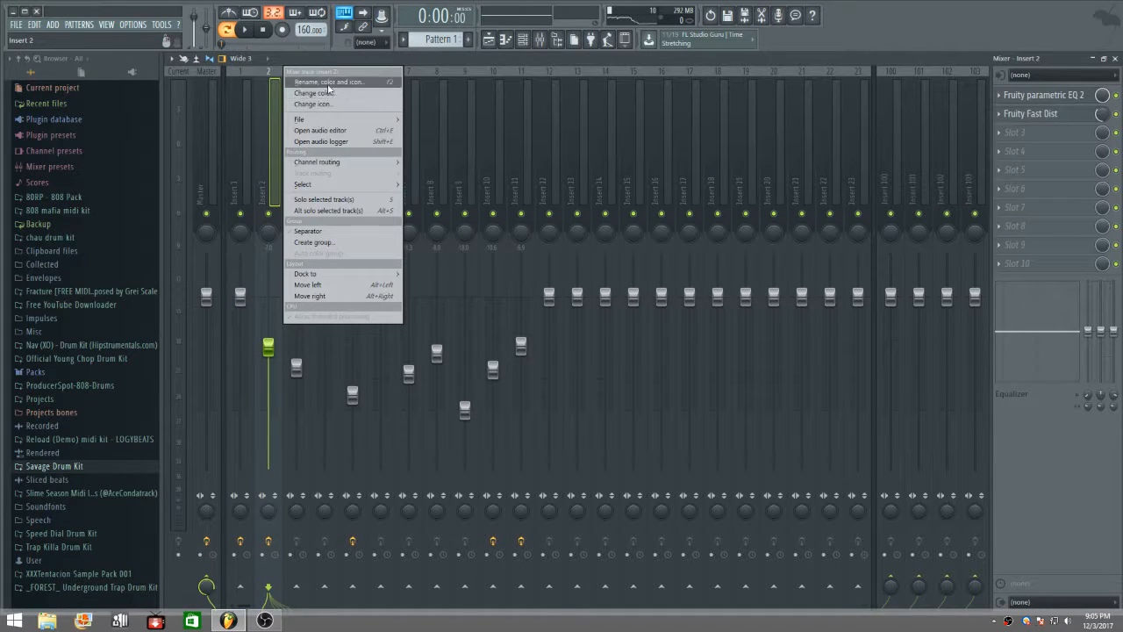
{"action": "left_click", "coordinate": [329, 82]}
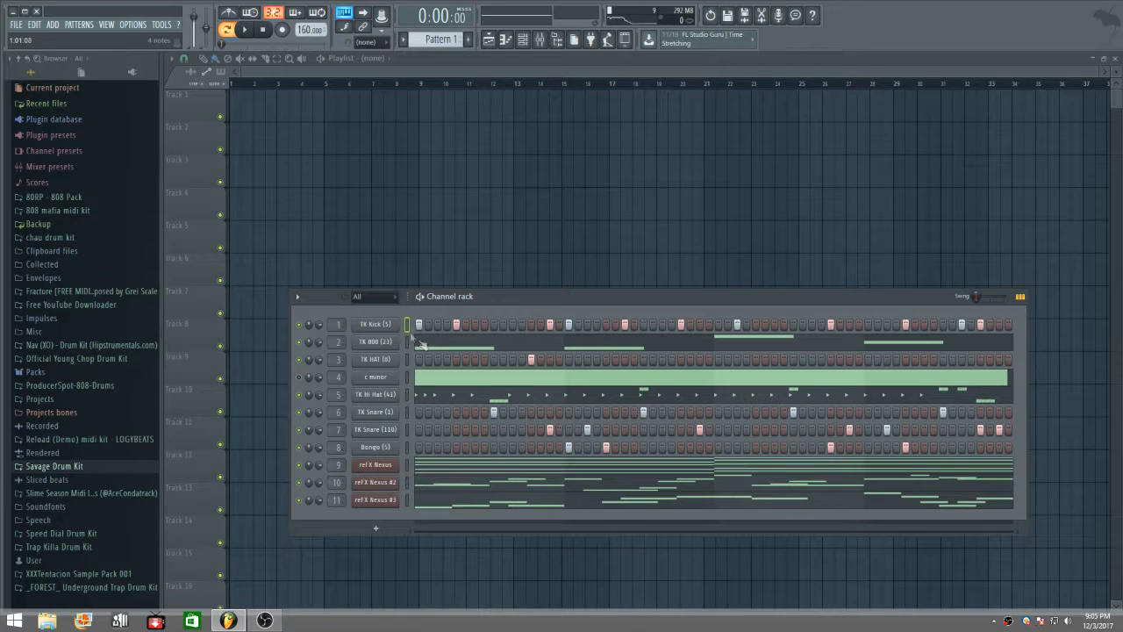
Step: Play the pattern, view TK Kick in the piano roll, then reopen the Mixer
{"action": "left_click", "coordinate": [243, 29]}
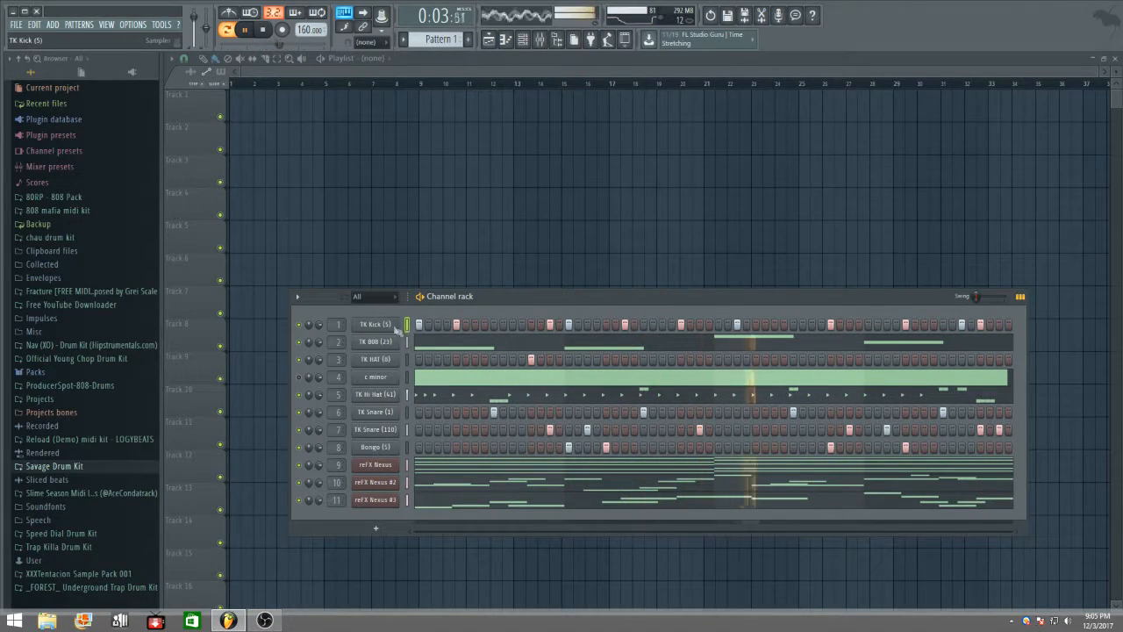
{"action": "left_click", "coordinate": [376, 325]}
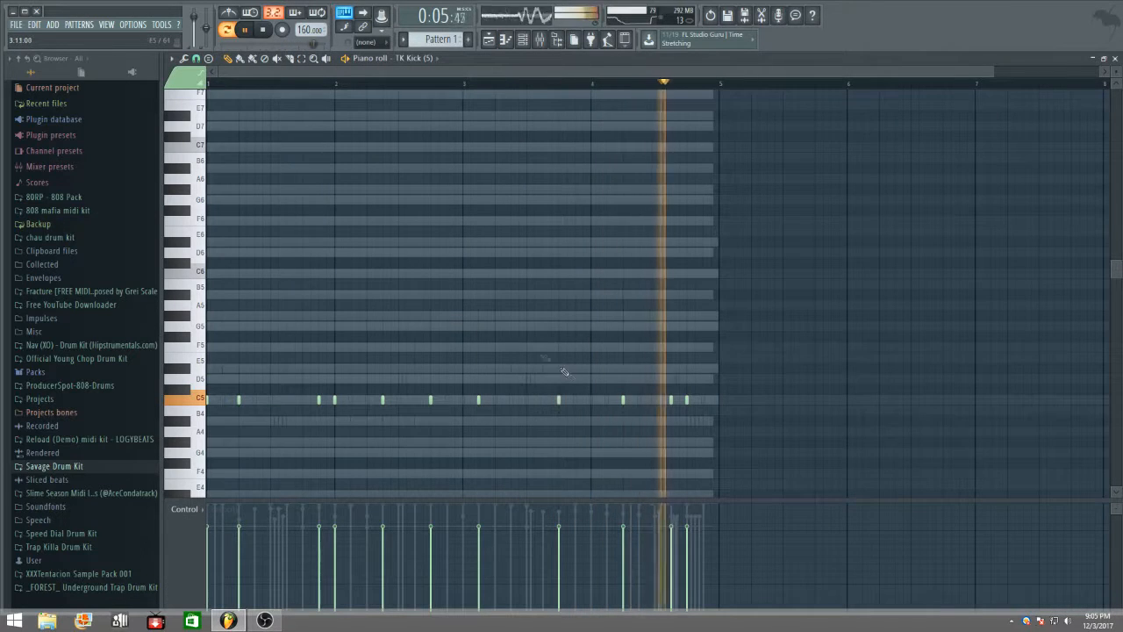
{"action": "left_click", "coordinate": [263, 29]}
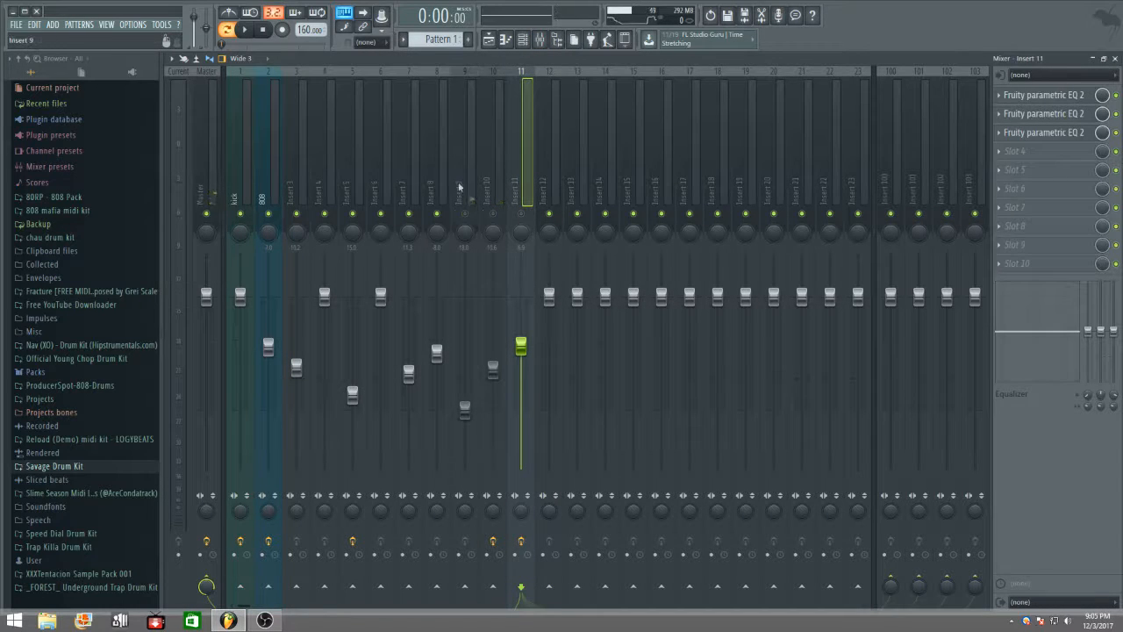
Step: Select the kick insert and nudge its volume fader to set the level
{"action": "left_click", "coordinate": [243, 29]}
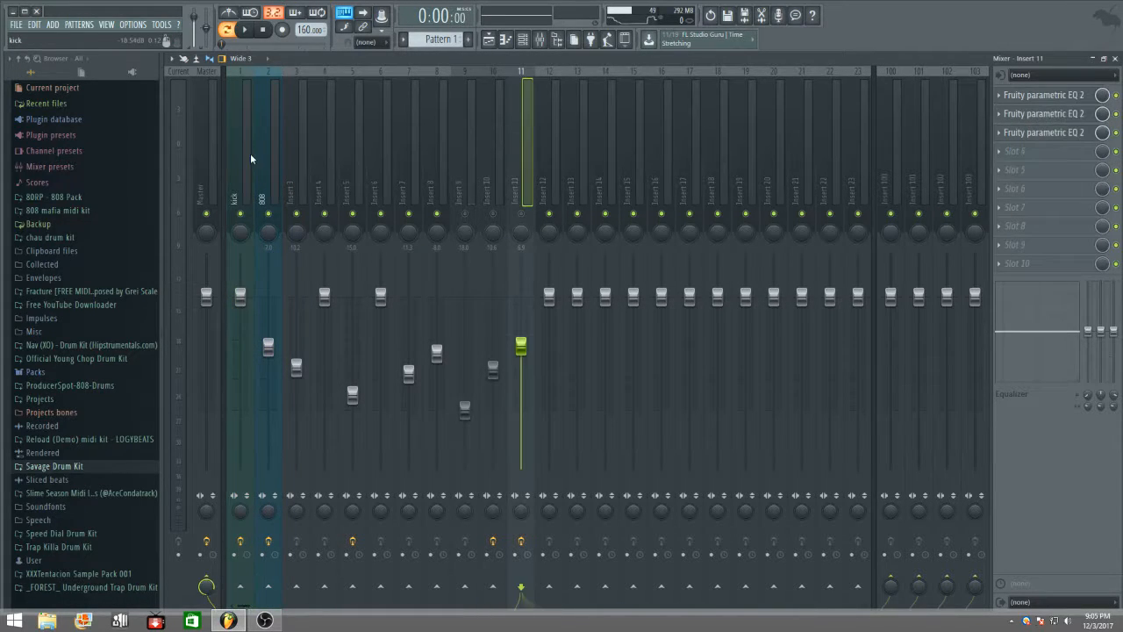
{"action": "left_click", "coordinate": [243, 29]}
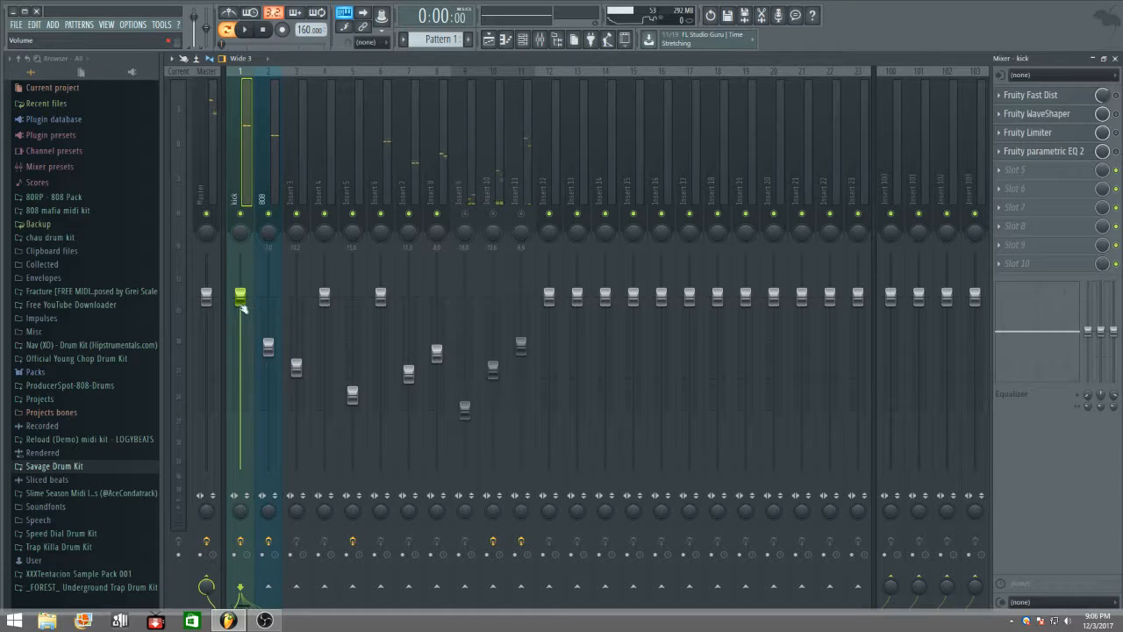
{"action": "left_click_drag", "start_coordinate": [241, 298], "coordinate": [240, 296]}
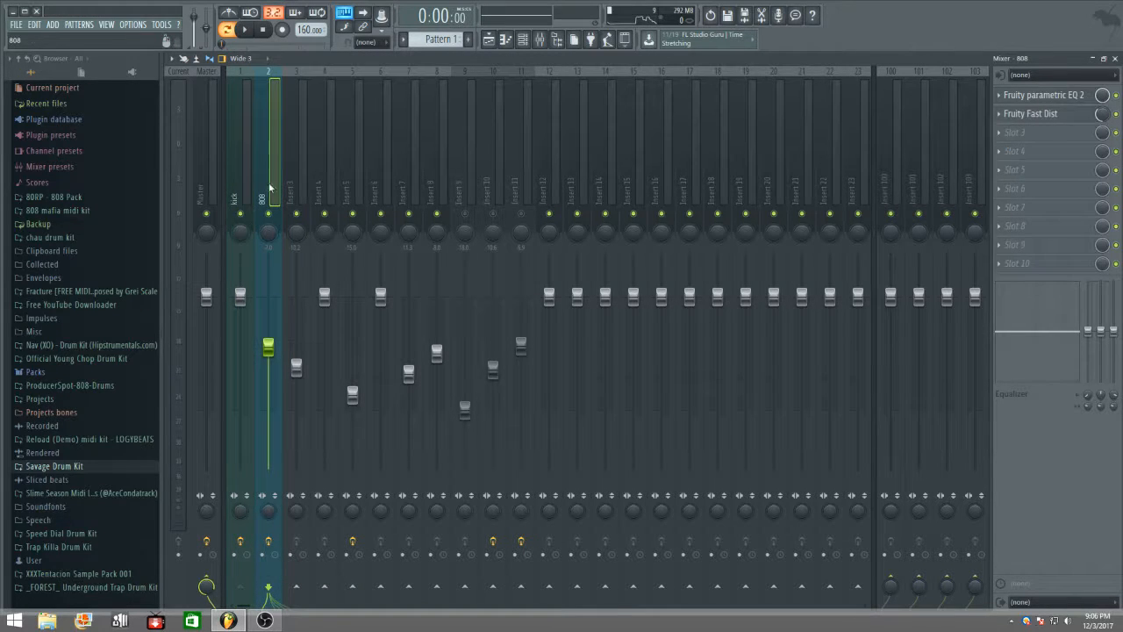
Step: Add Fruity Limiter to the 808 insert, lower its compression threshold, and close it
{"action": "left_click", "coordinate": [1016, 133]}
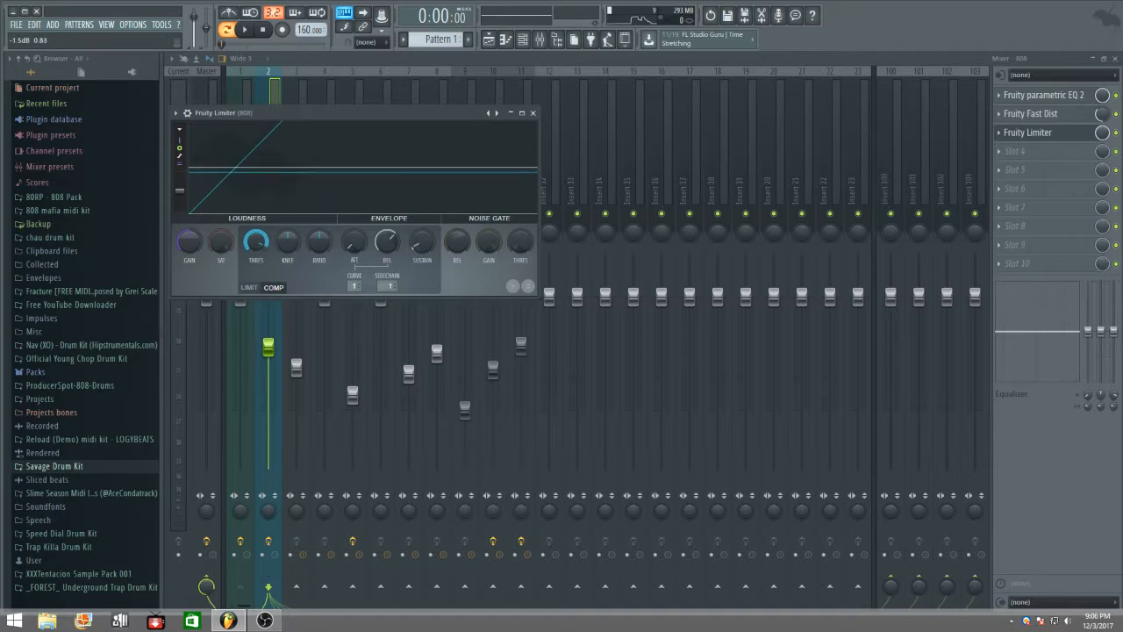
{"action": "left_click_drag", "start_coordinate": [256, 241], "coordinate": [255, 219]}
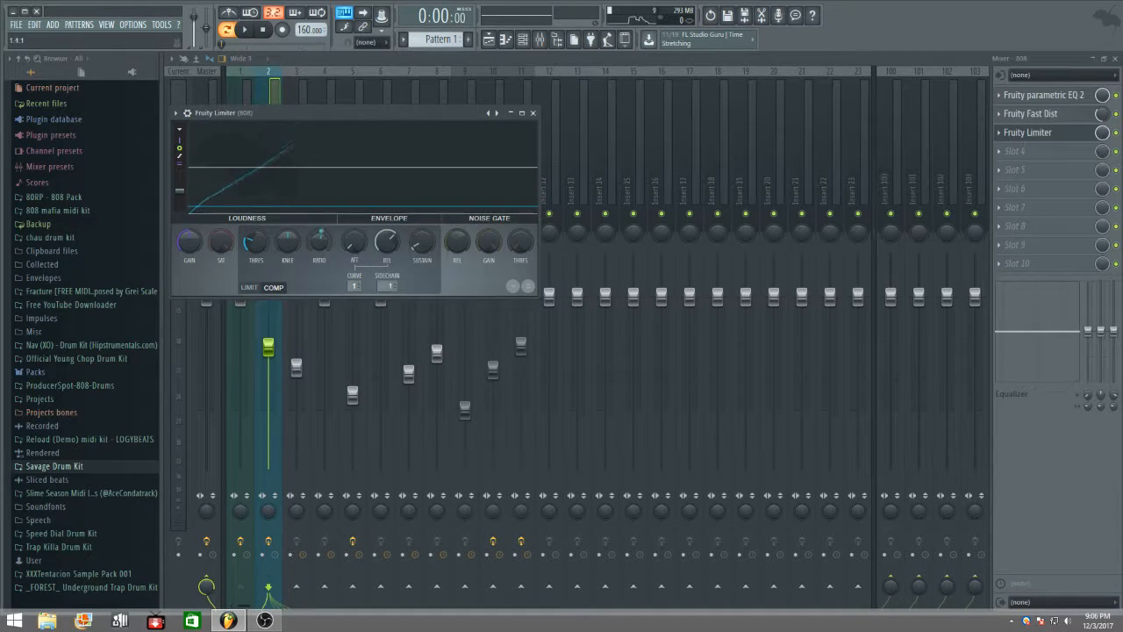
{"action": "left_click", "coordinate": [227, 29]}
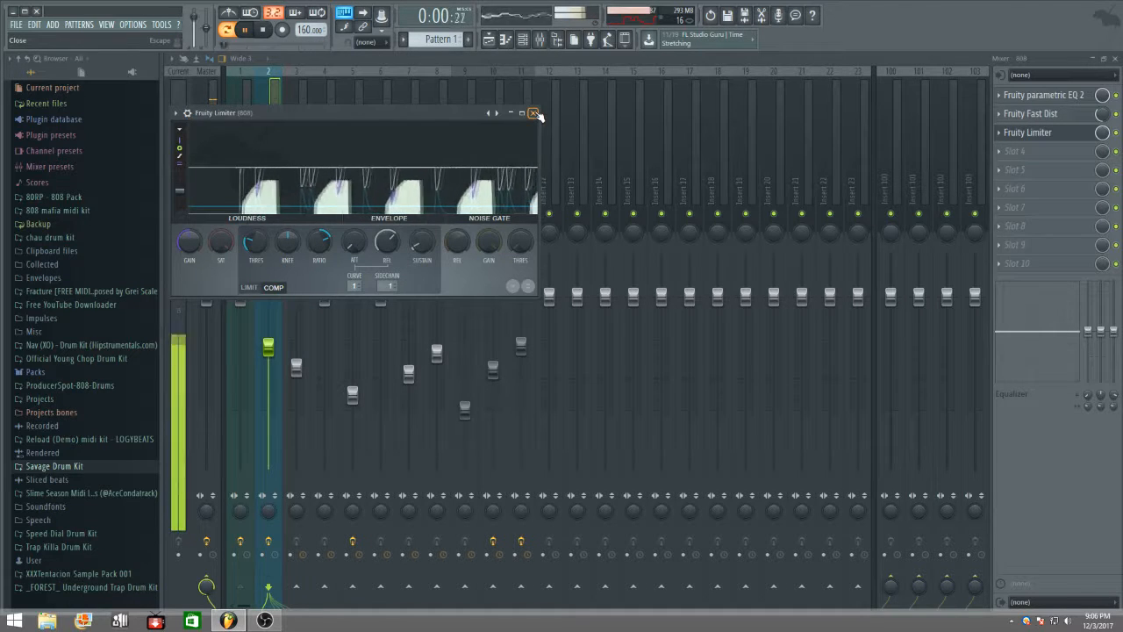
{"action": "left_click", "coordinate": [535, 112]}
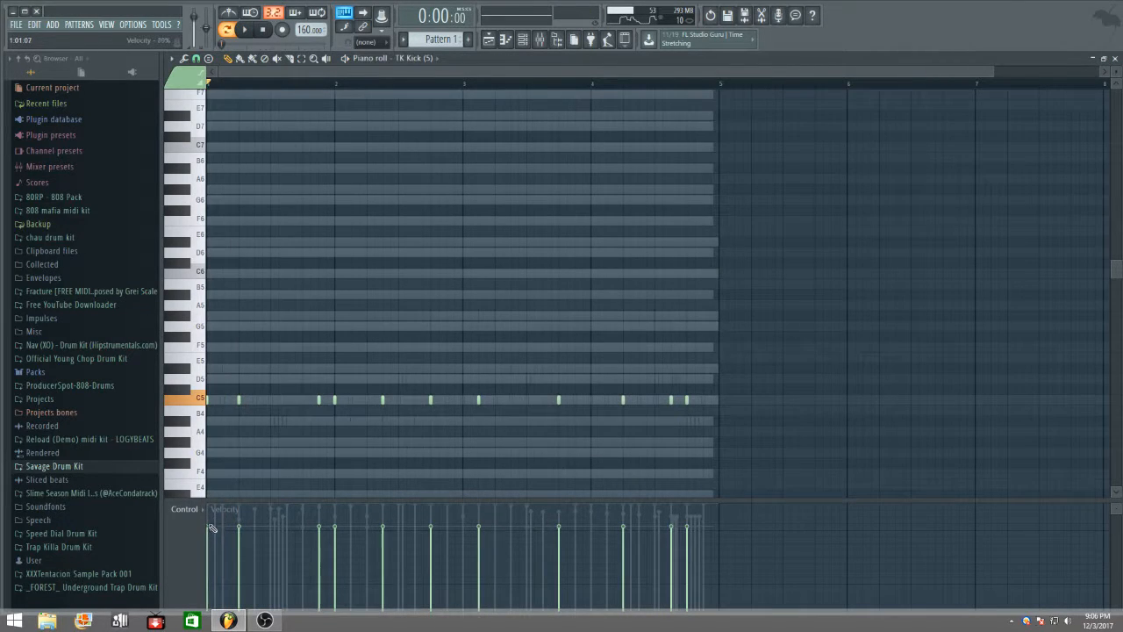
Step: Close the kick piano roll and bring the Mixer back on the kick insert
{"action": "left_click", "coordinate": [243, 29]}
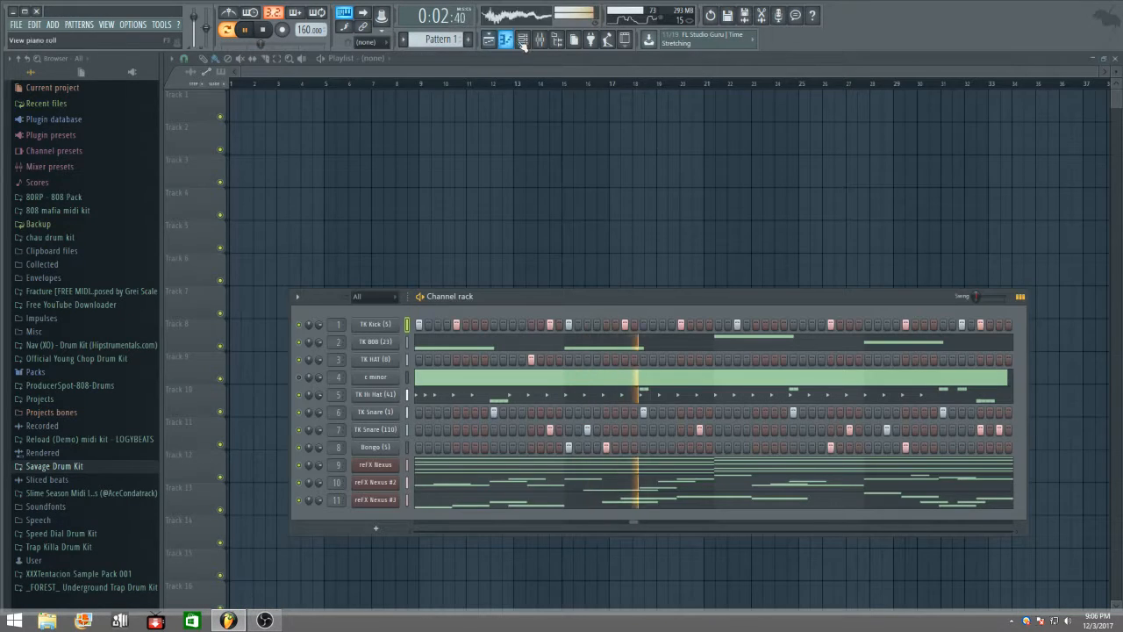
{"action": "left_click", "coordinate": [539, 39]}
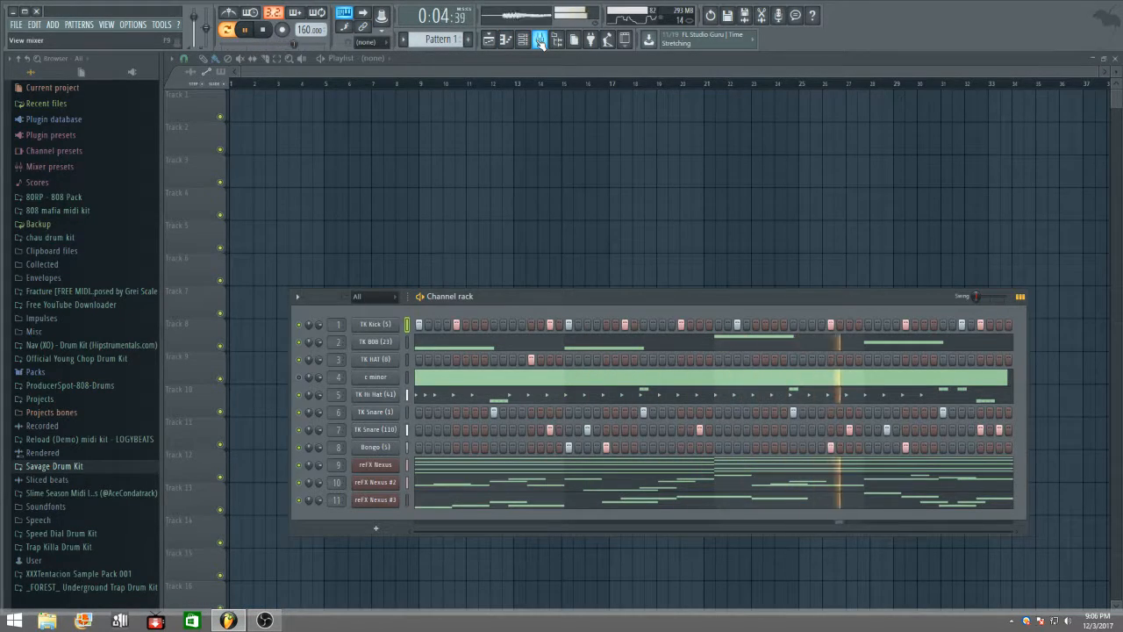
{"action": "left_click", "coordinate": [539, 39]}
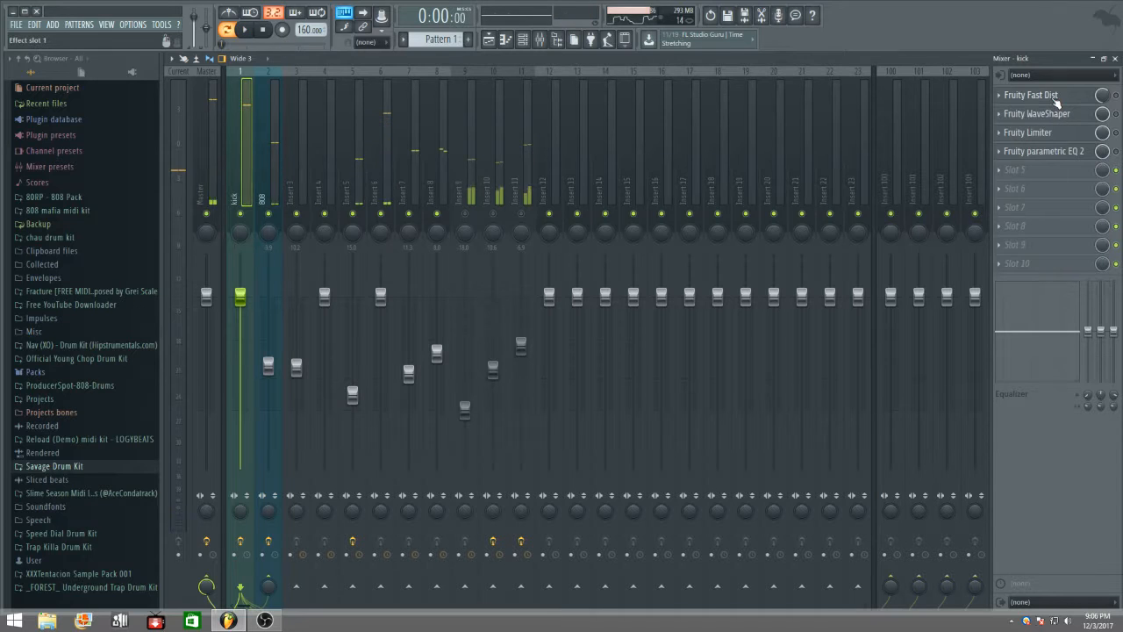
{"action": "left_click", "coordinate": [1031, 95]}
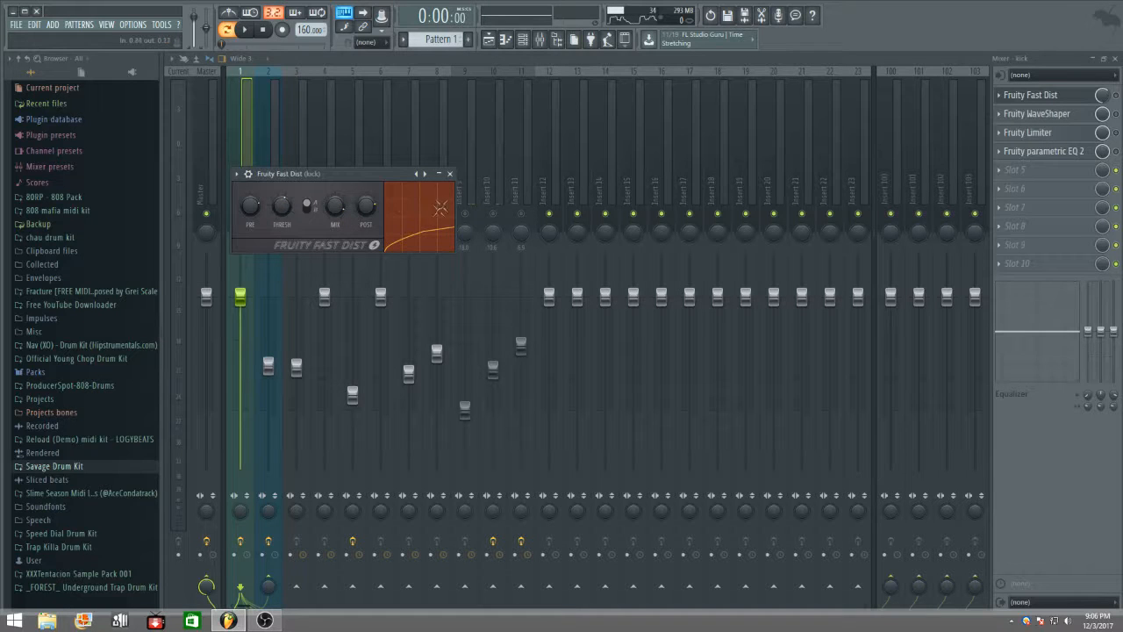
{"action": "left_click", "coordinate": [450, 173]}
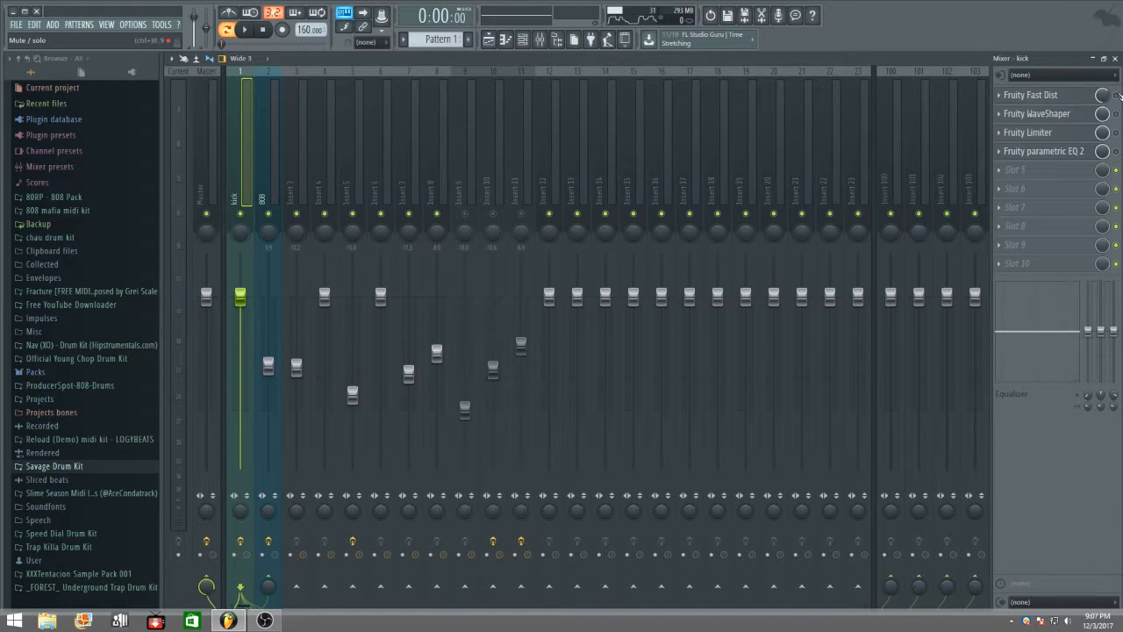
{"action": "left_click", "coordinate": [243, 29]}
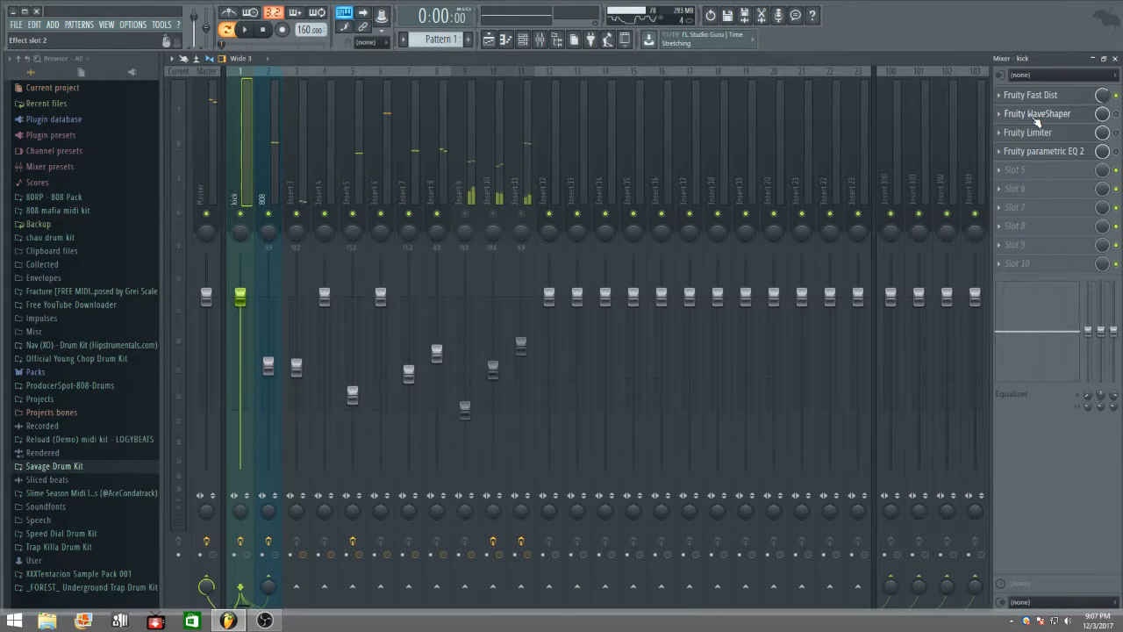
{"action": "left_click", "coordinate": [241, 29]}
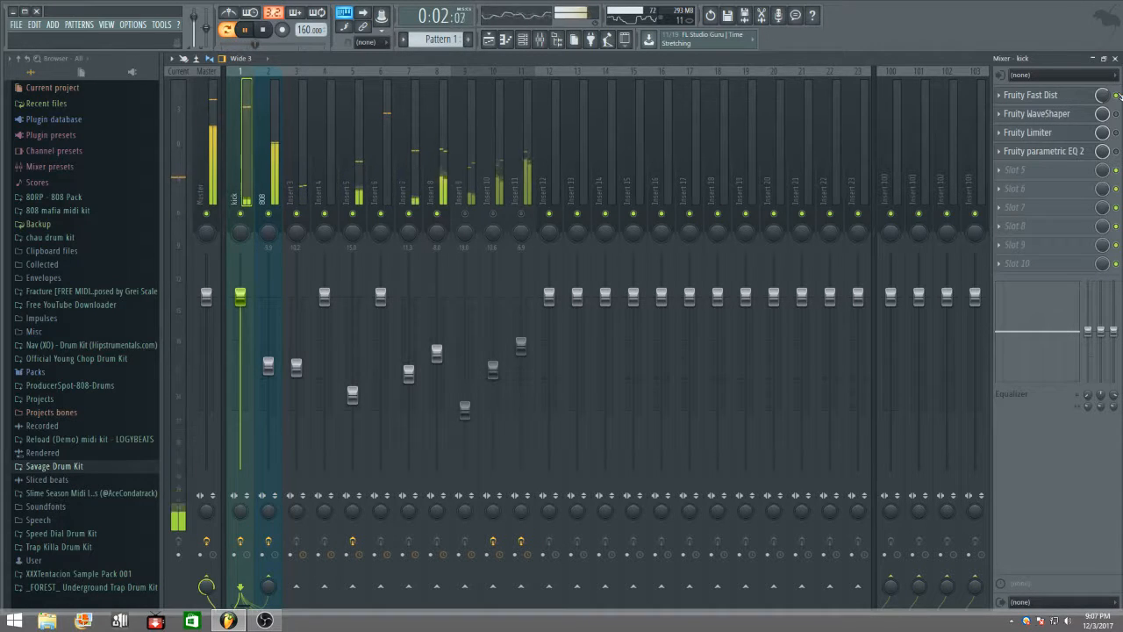
{"action": "left_click", "coordinate": [244, 28]}
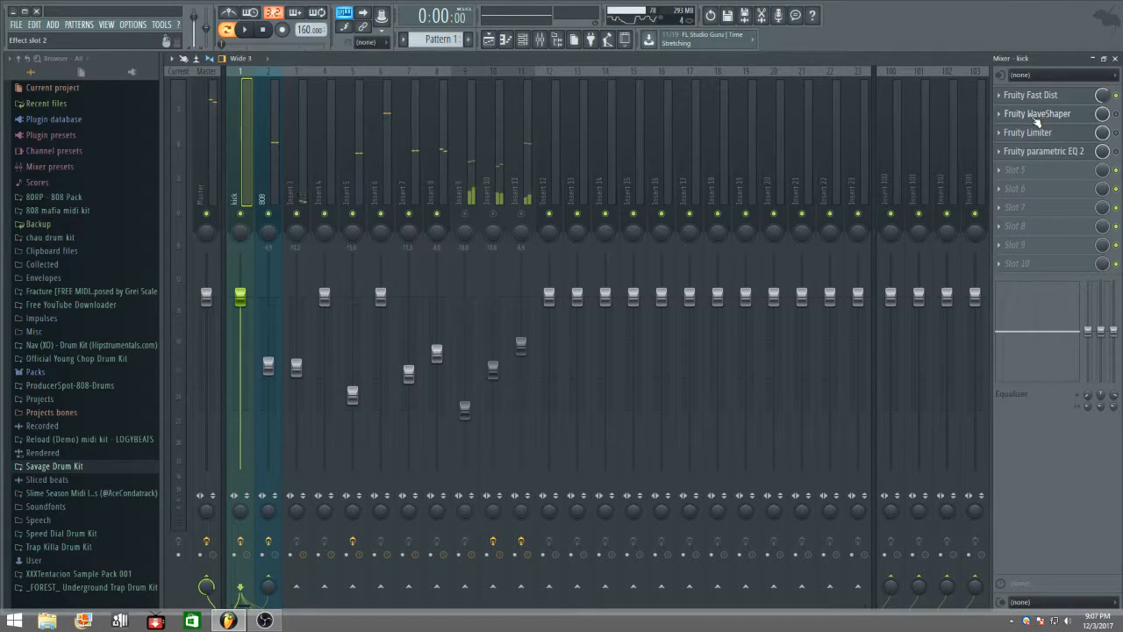
{"action": "left_click", "coordinate": [1037, 113]}
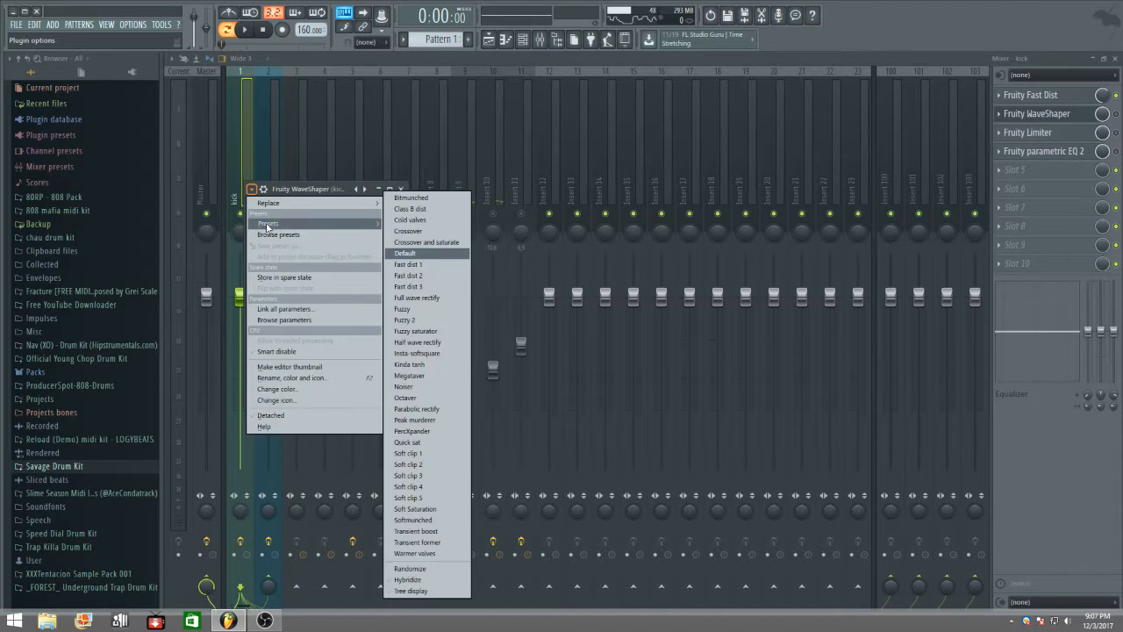
{"action": "mouse_move", "coordinate": [417, 254]}
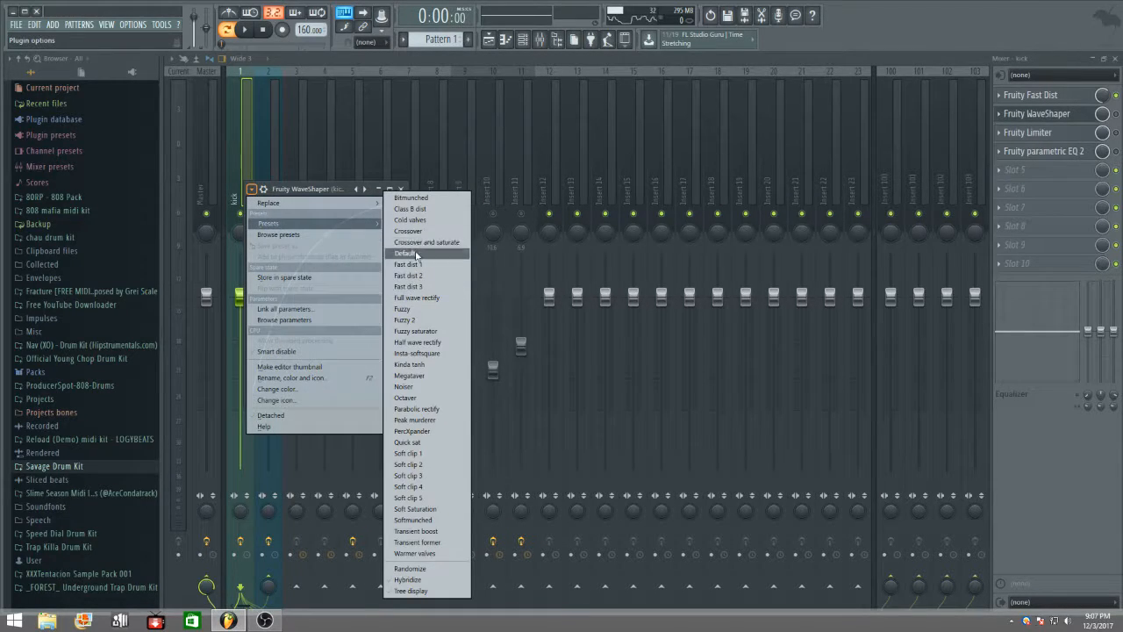
{"action": "left_click", "coordinate": [404, 253]}
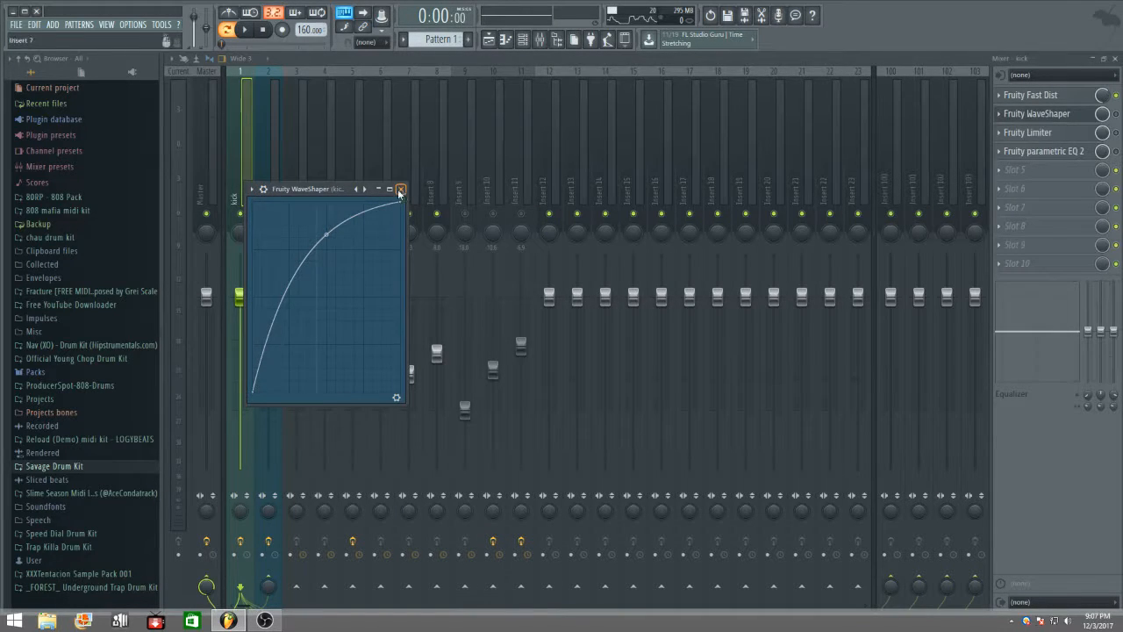
{"action": "left_click", "coordinate": [400, 189]}
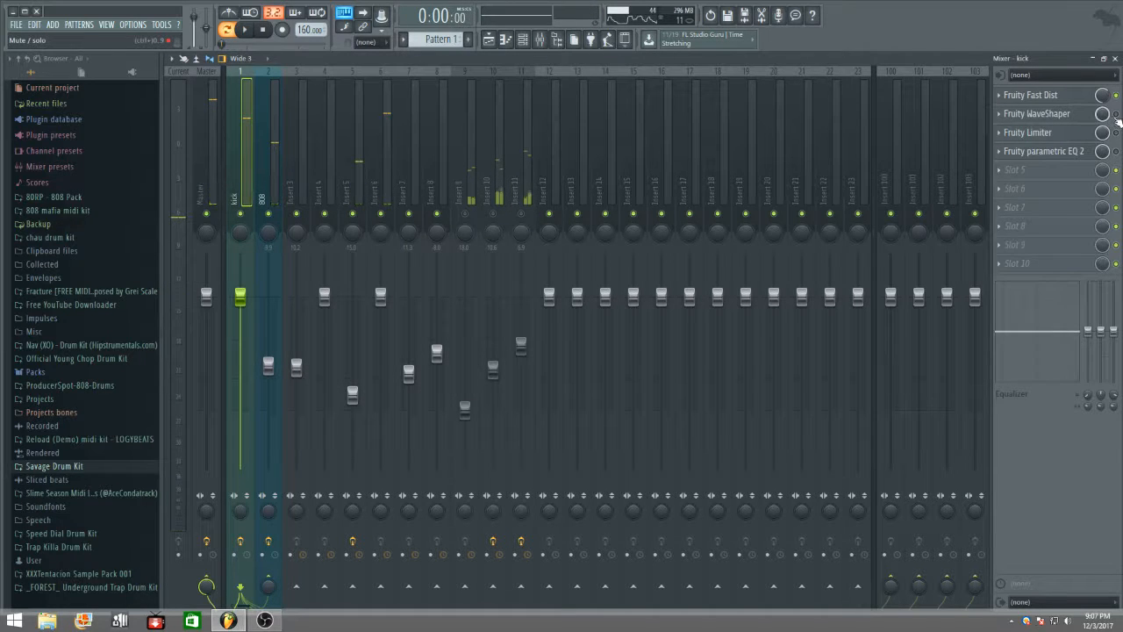
{"action": "left_click", "coordinate": [244, 29]}
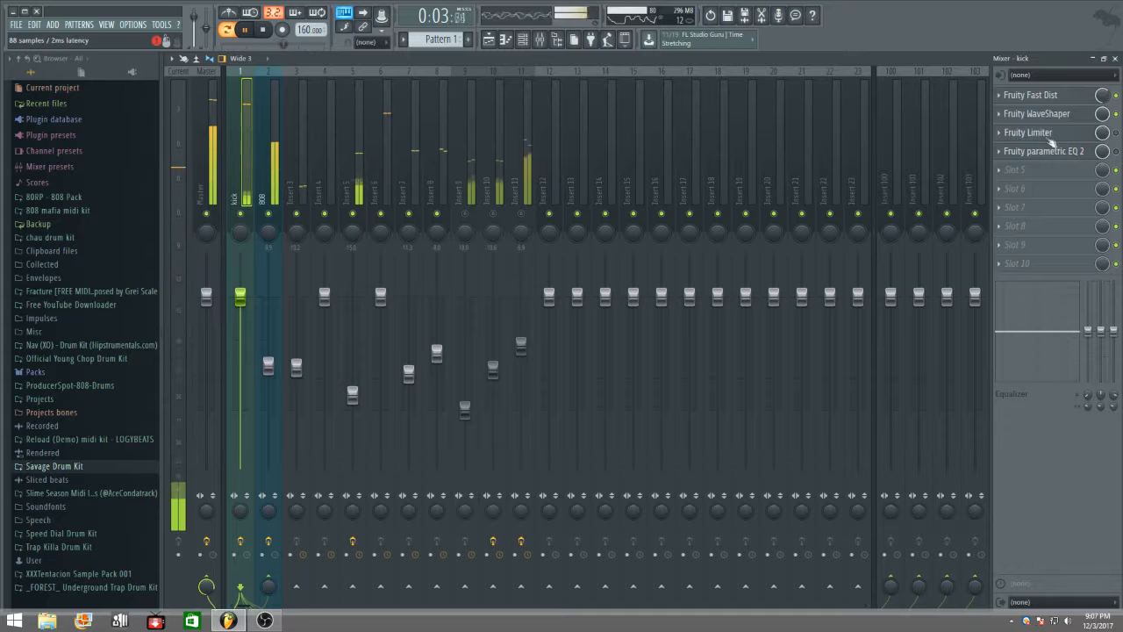
{"action": "left_click", "coordinate": [1028, 132]}
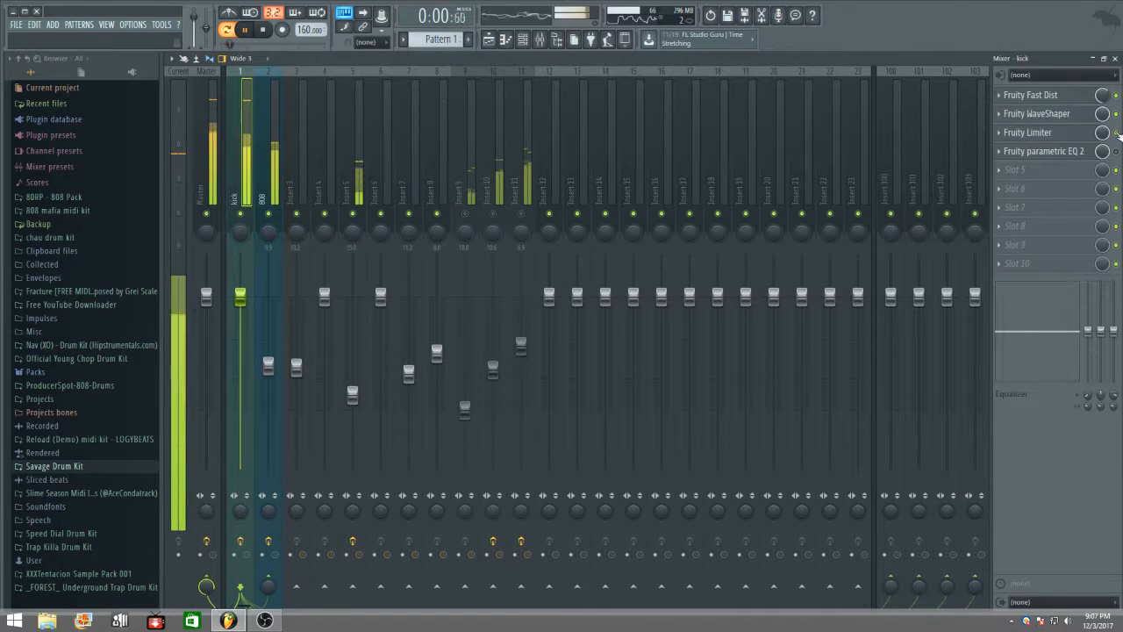
{"action": "left_click", "coordinate": [243, 29]}
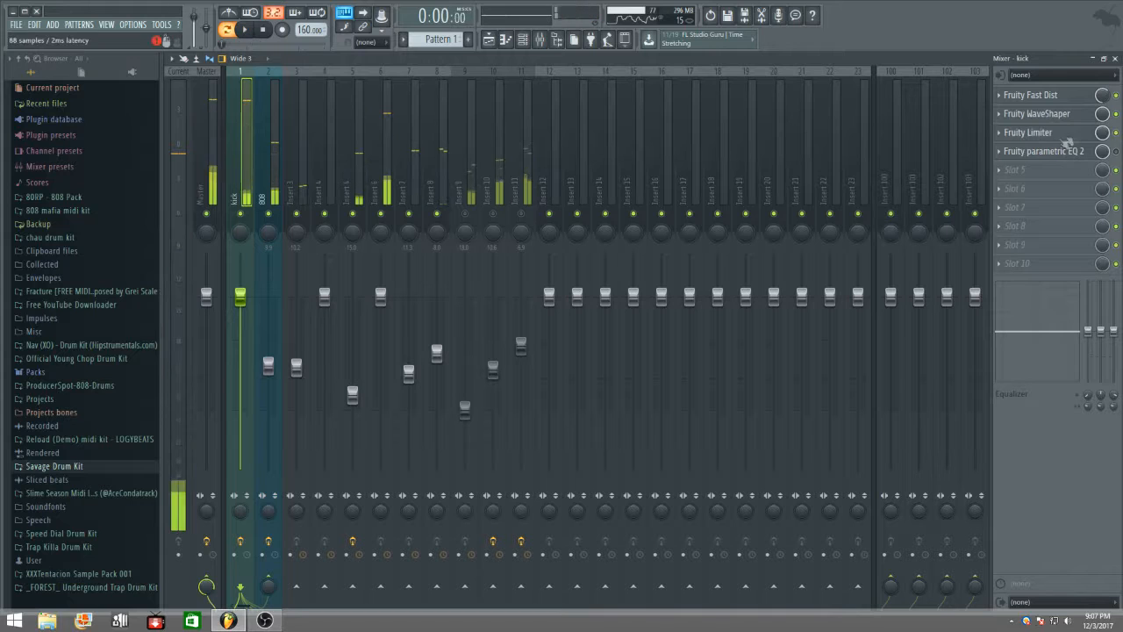
{"action": "left_click", "coordinate": [1044, 151]}
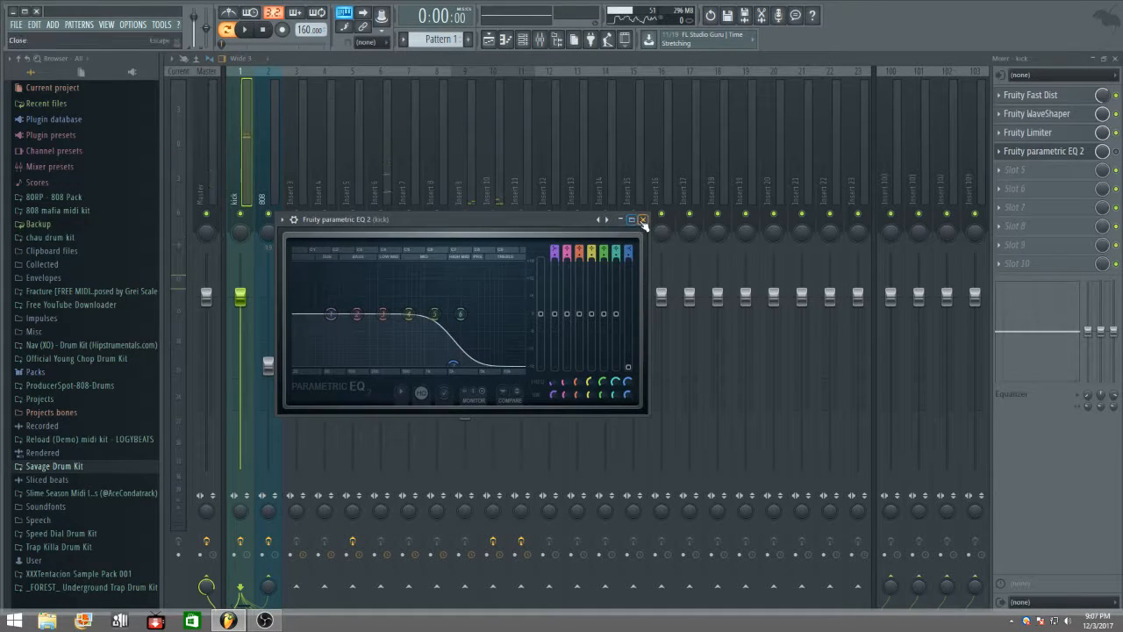
{"action": "left_click", "coordinate": [643, 220]}
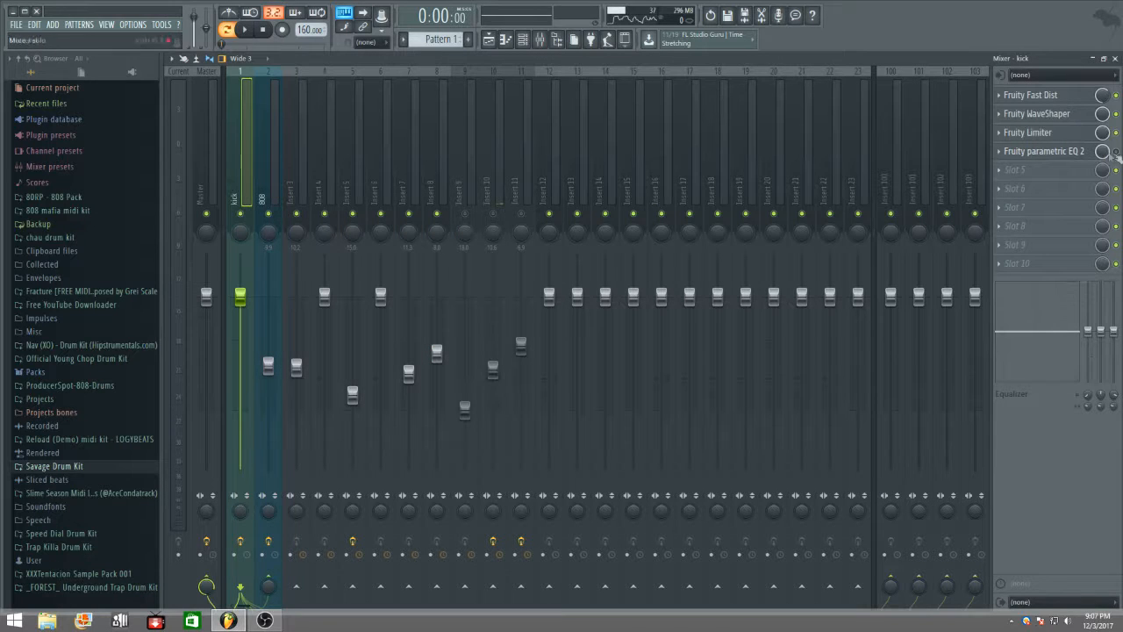
{"action": "left_click", "coordinate": [243, 29]}
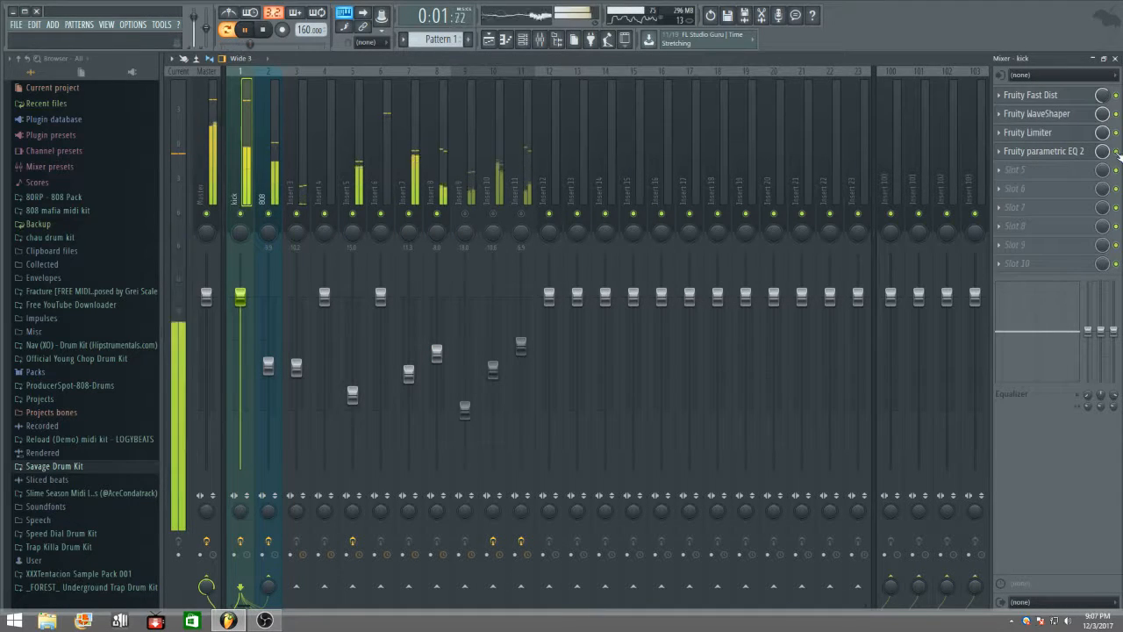